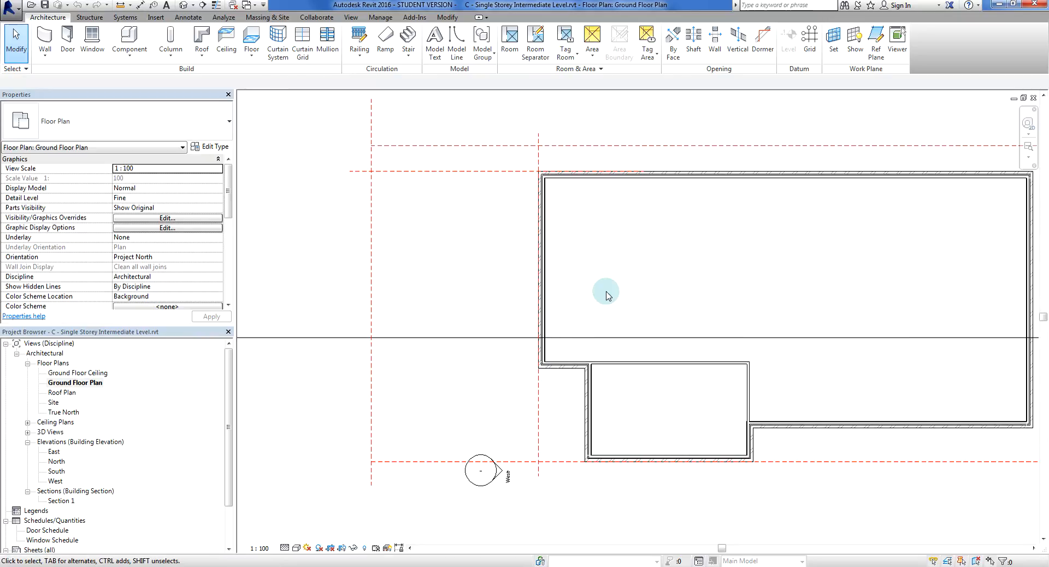
{"action": "mouse_move", "coordinate": [599, 258]}
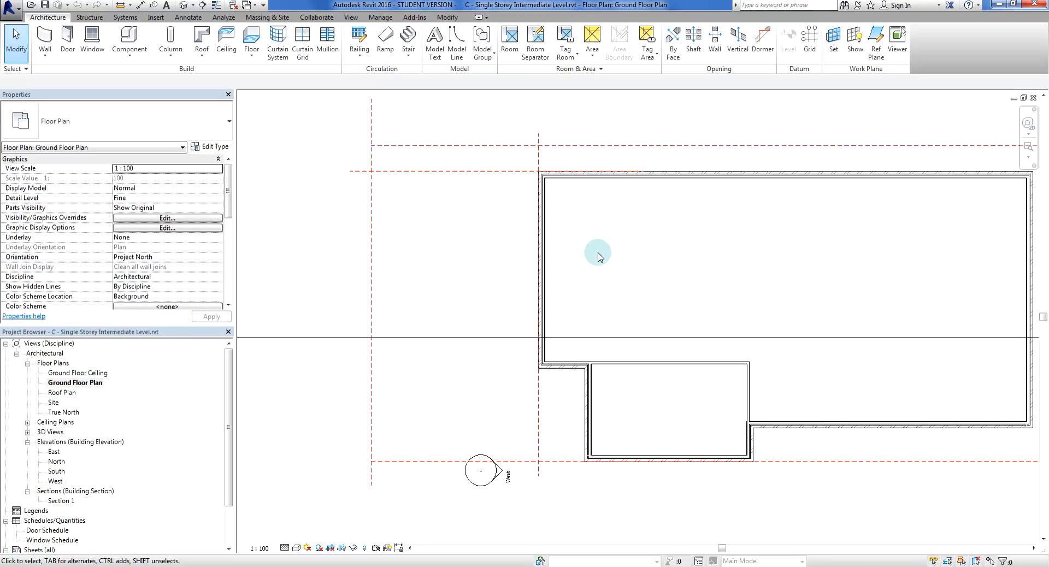
{"action": "mouse_move", "coordinate": [466, 281]}
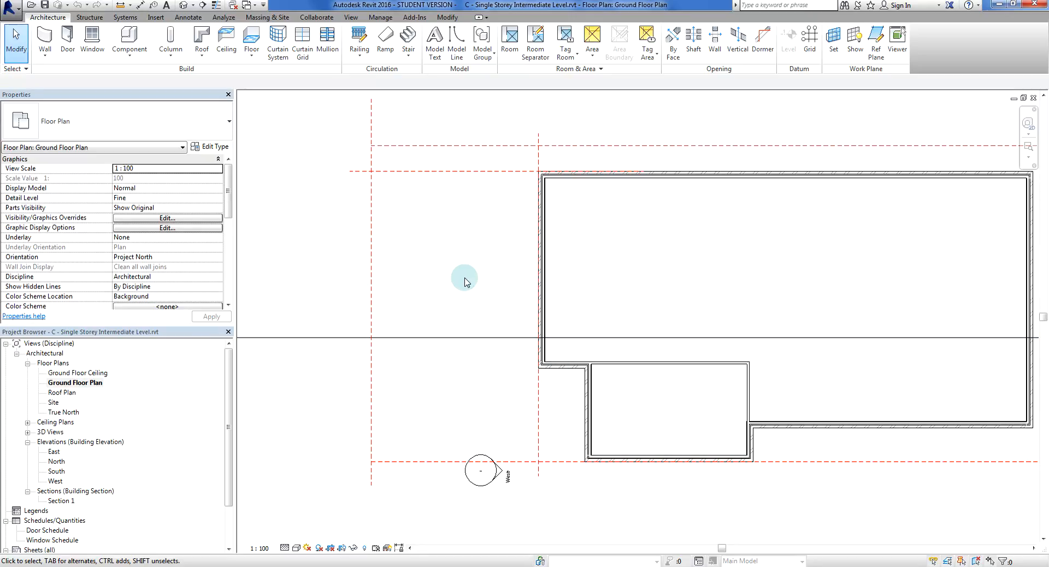
{"action": "mouse_move", "coordinate": [467, 292]}
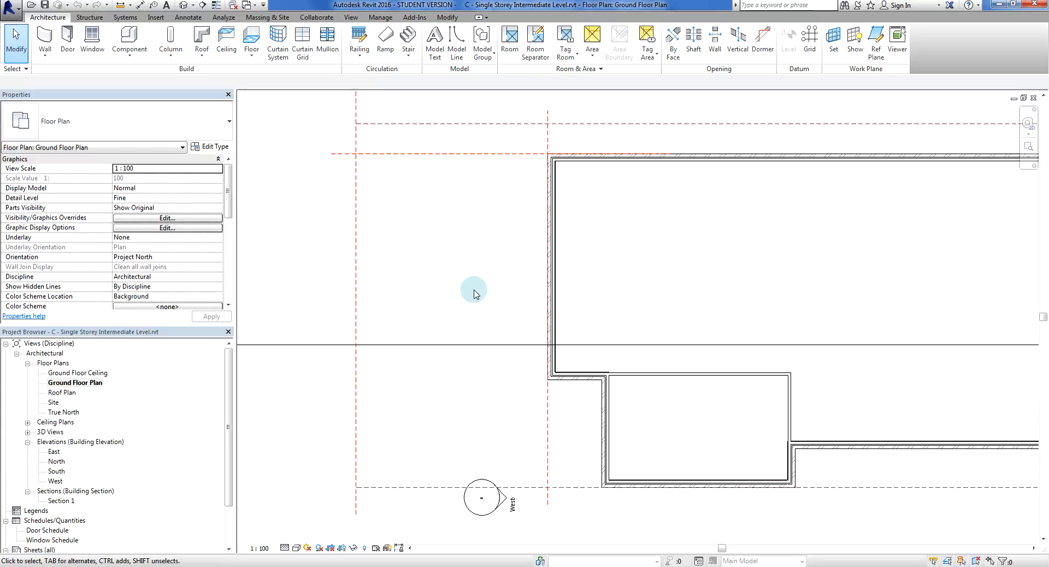
Draw a short horizontal Stud timber - 90 wall on Wall Centerline, left of the house's front corner.
{"action": "left_click_drag", "start_coordinate": [473, 293], "coordinate": [493, 311]}
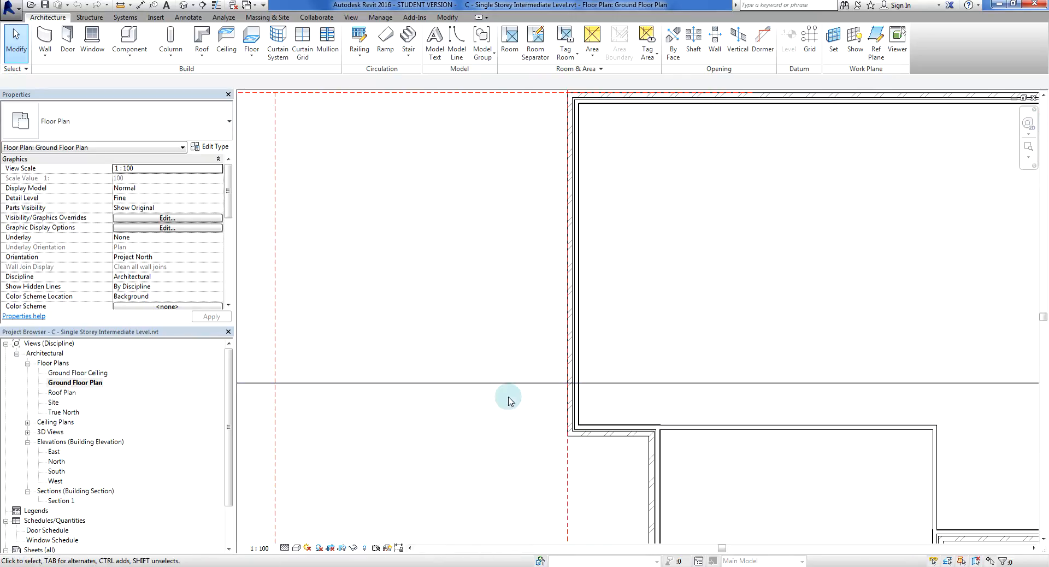
{"action": "mouse_move", "coordinate": [511, 300]}
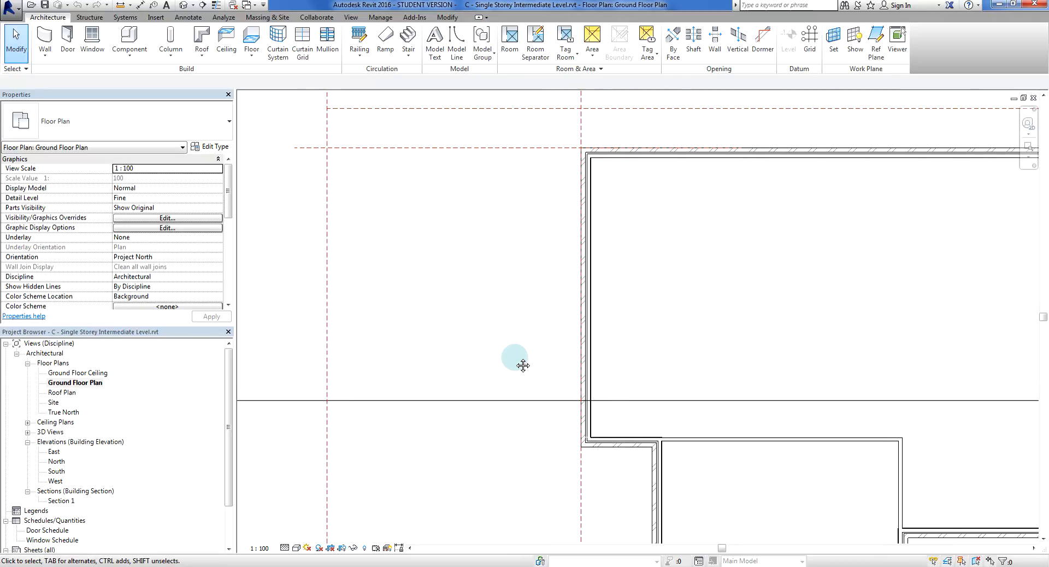
{"action": "mouse_move", "coordinate": [515, 361]}
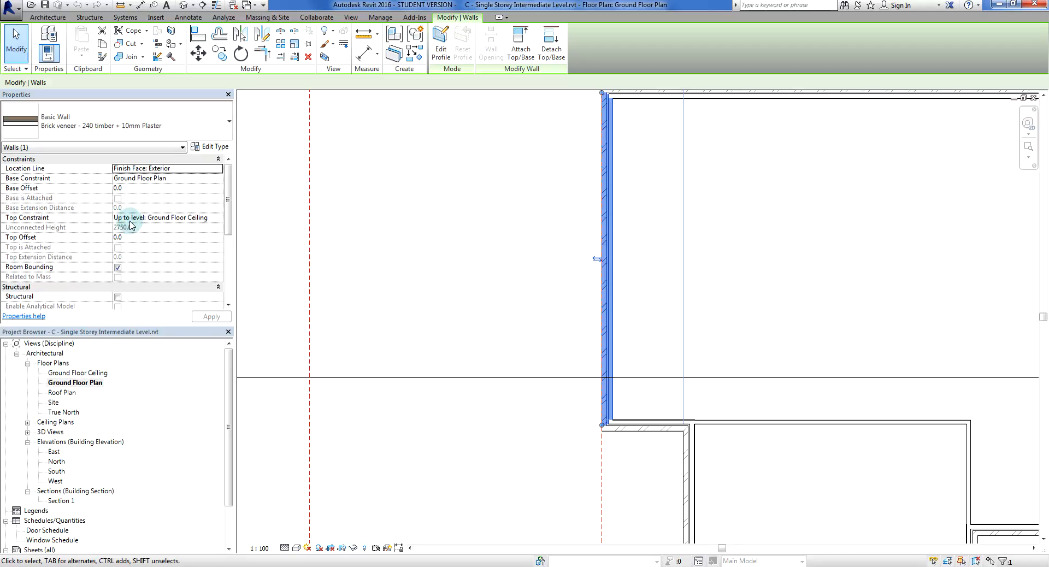
{"action": "mouse_move", "coordinate": [488, 235]}
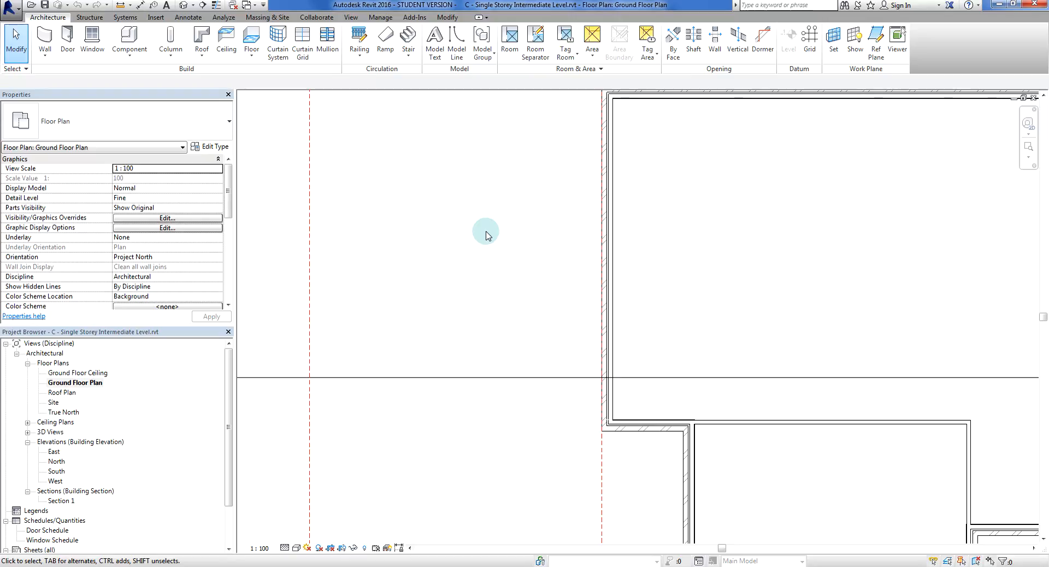
{"action": "left_click", "coordinate": [44, 40]}
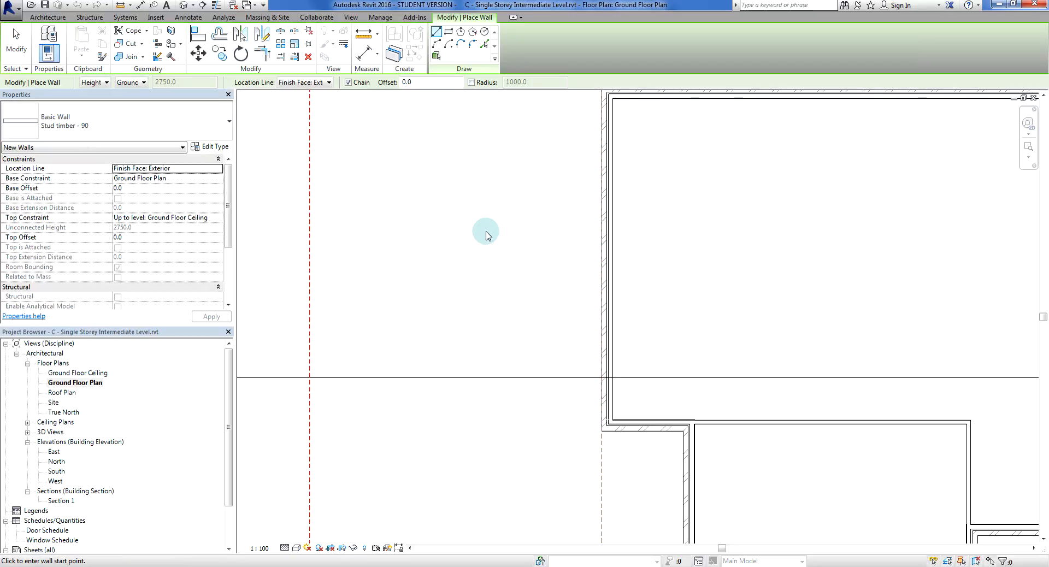
{"action": "mouse_move", "coordinate": [466, 235]}
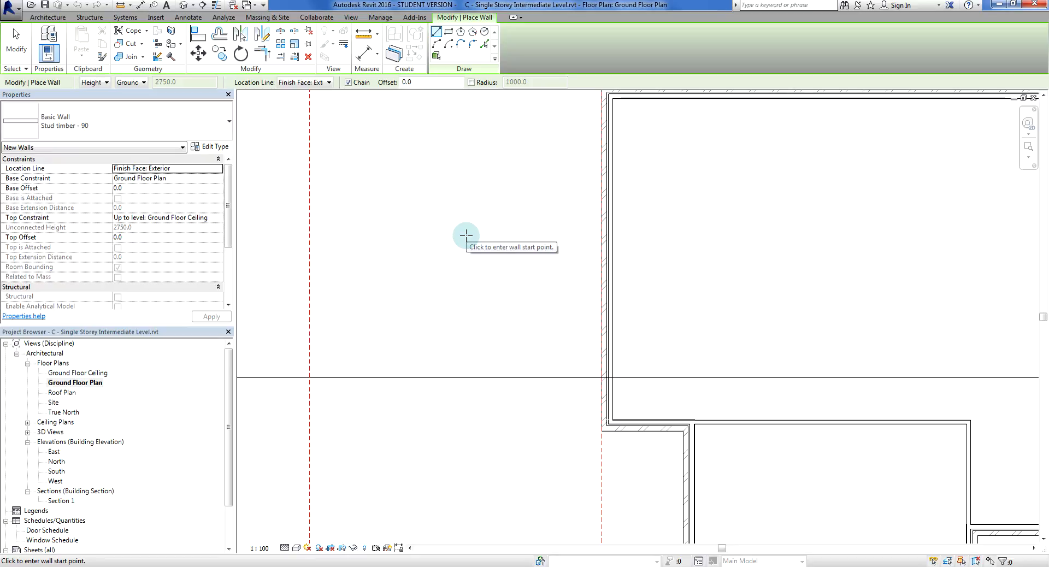
{"action": "mouse_move", "coordinate": [553, 396]}
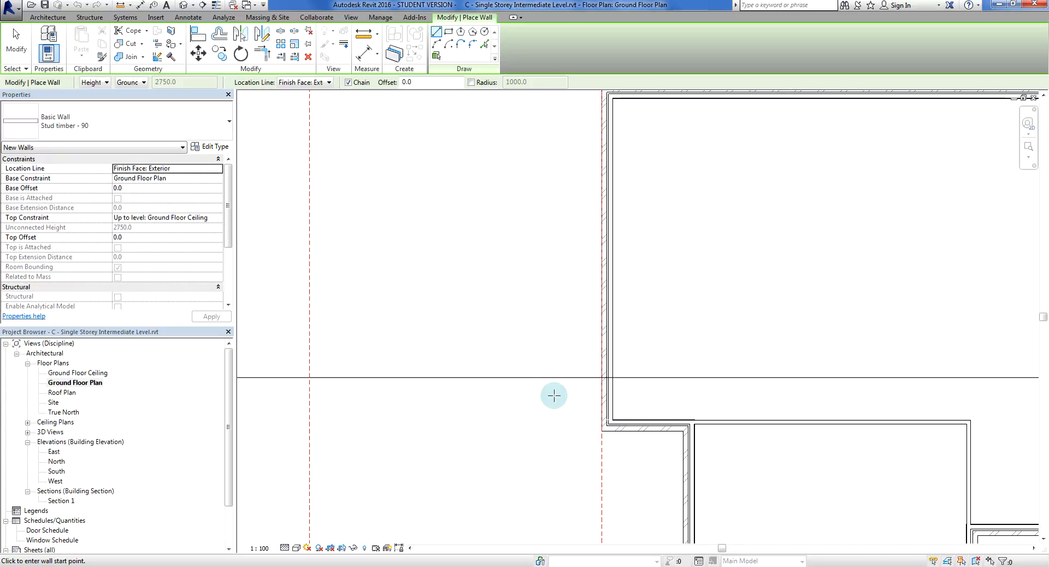
{"action": "mouse_move", "coordinate": [592, 378]}
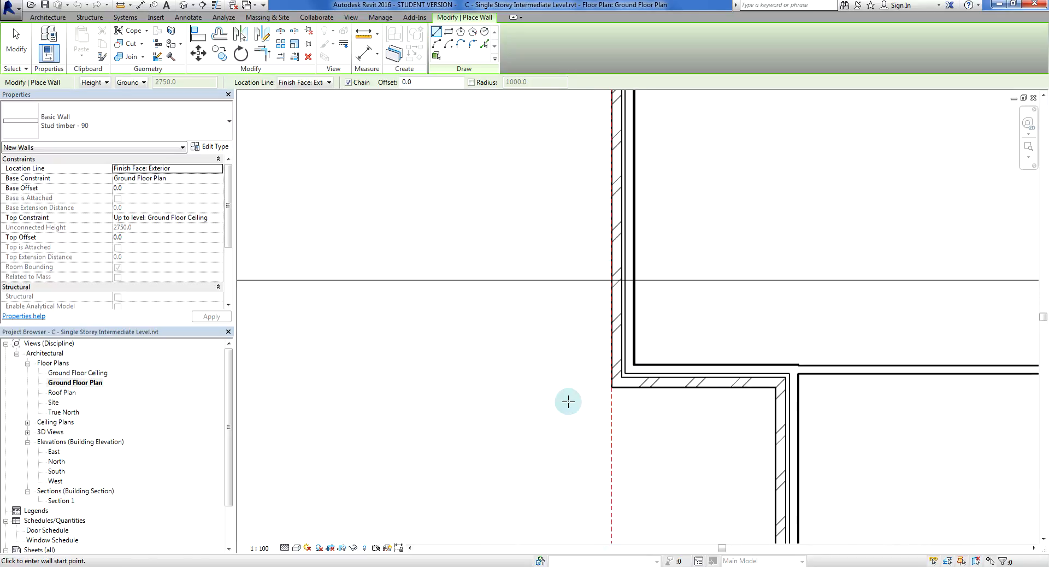
{"action": "mouse_move", "coordinate": [350, 121]}
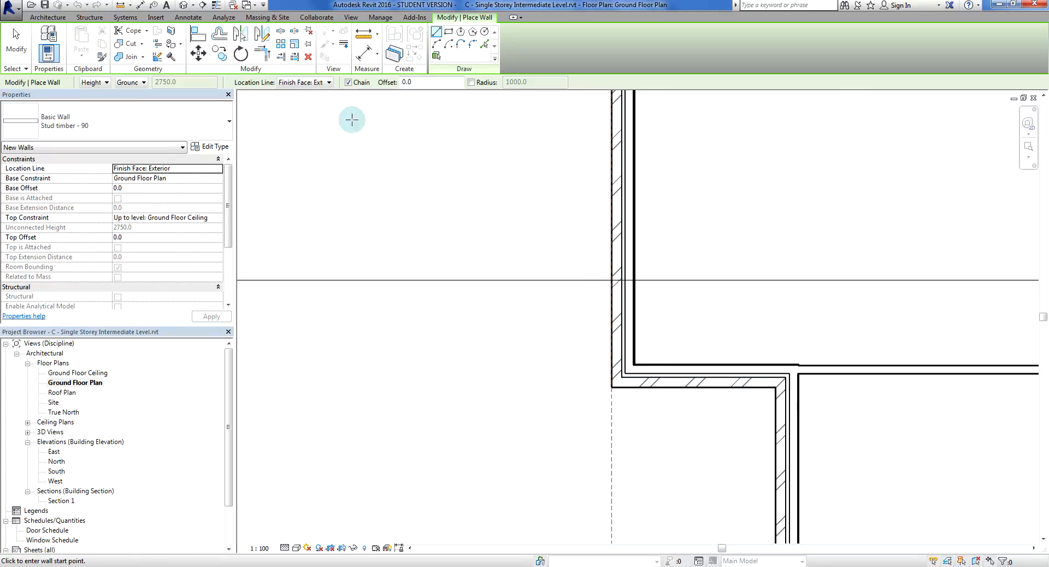
{"action": "left_click", "coordinate": [304, 82]}
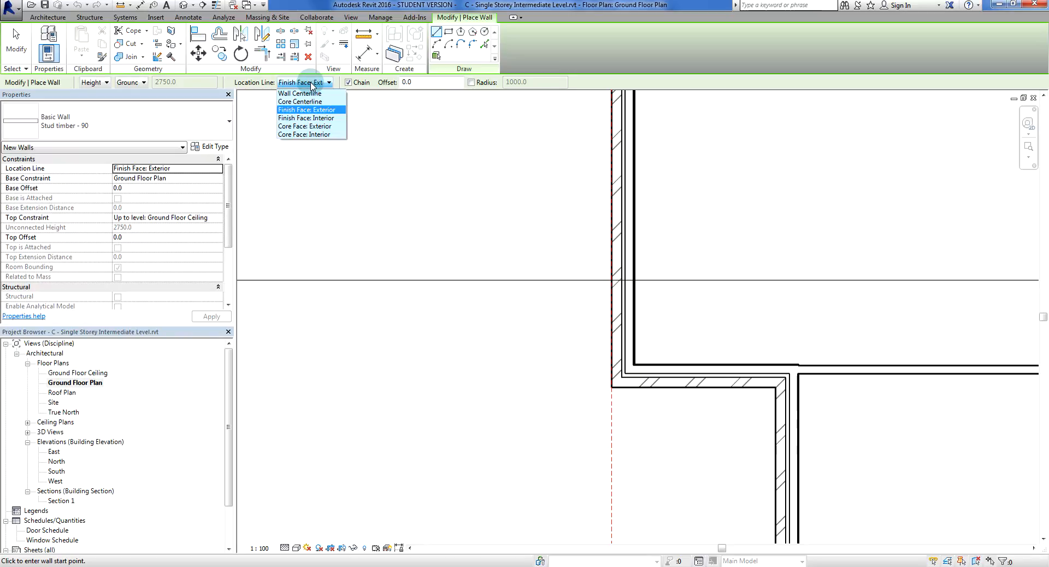
{"action": "mouse_move", "coordinate": [300, 93]}
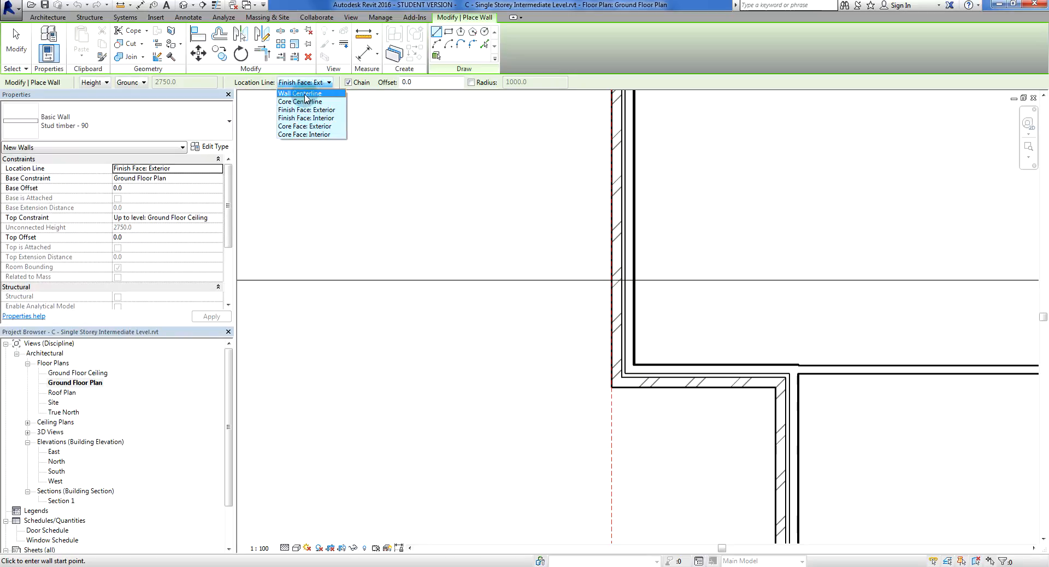
{"action": "left_click", "coordinate": [300, 93]}
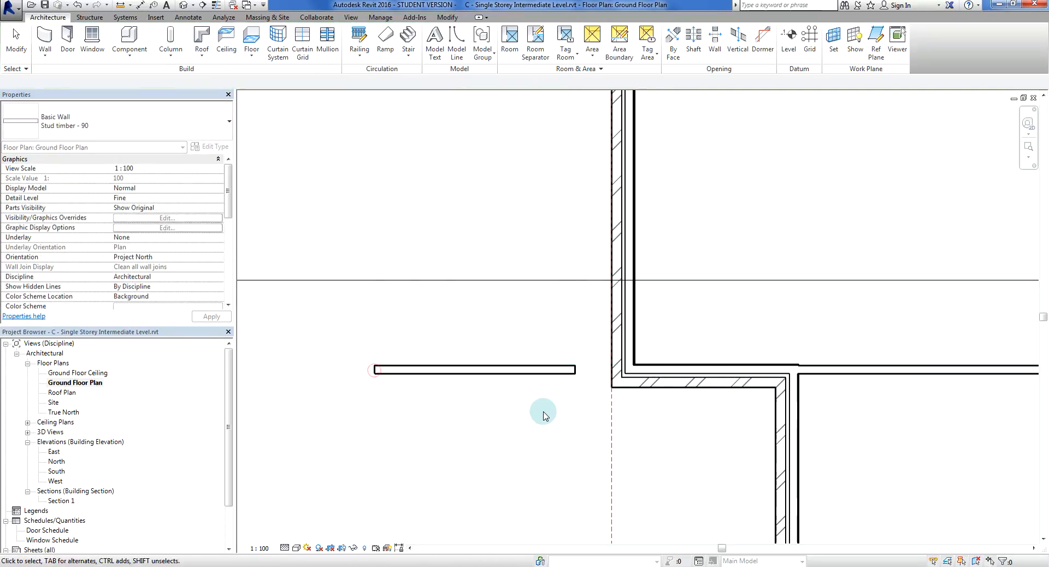
Select the new stud wall and check its current length.
{"action": "left_click", "coordinate": [691, 363]}
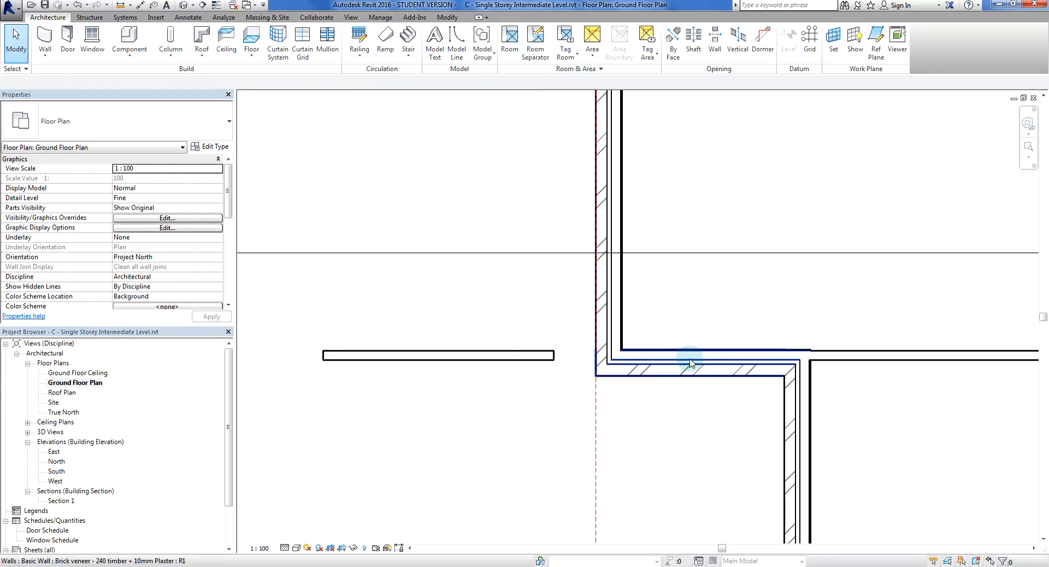
{"action": "left_click", "coordinate": [515, 347]}
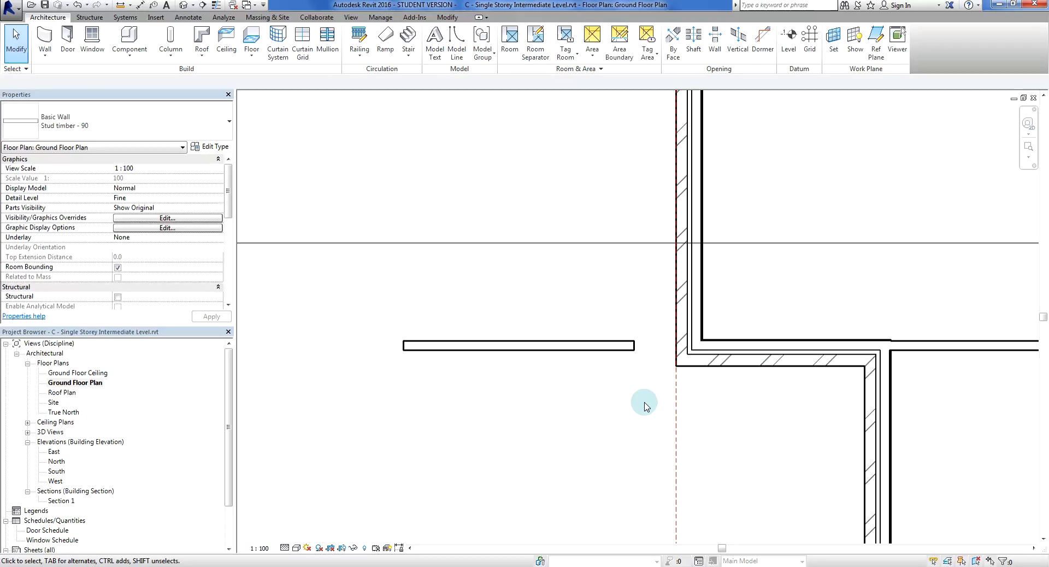
{"action": "left_click", "coordinate": [558, 400]}
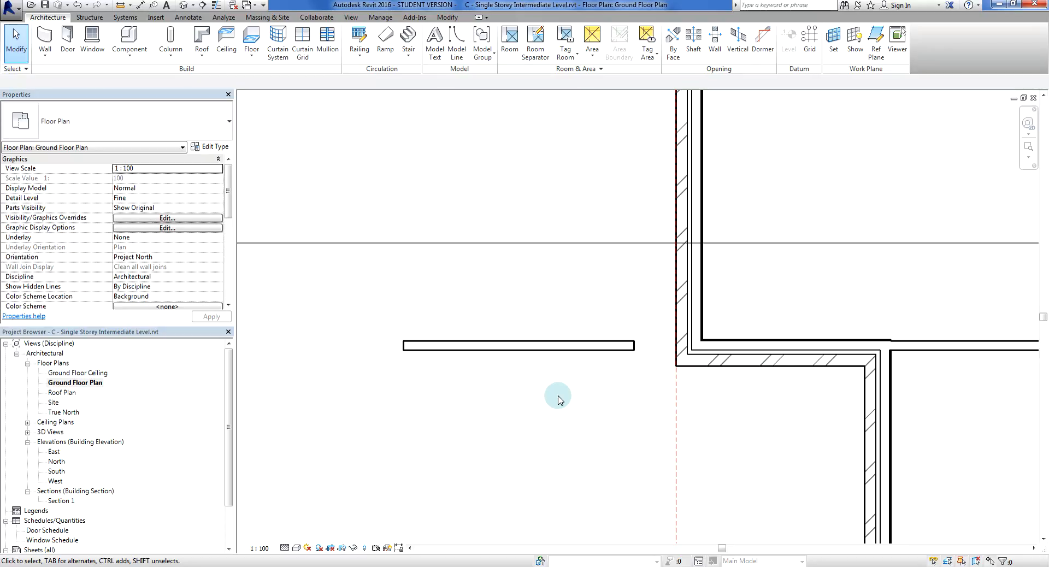
{"action": "left_click", "coordinate": [542, 345]}
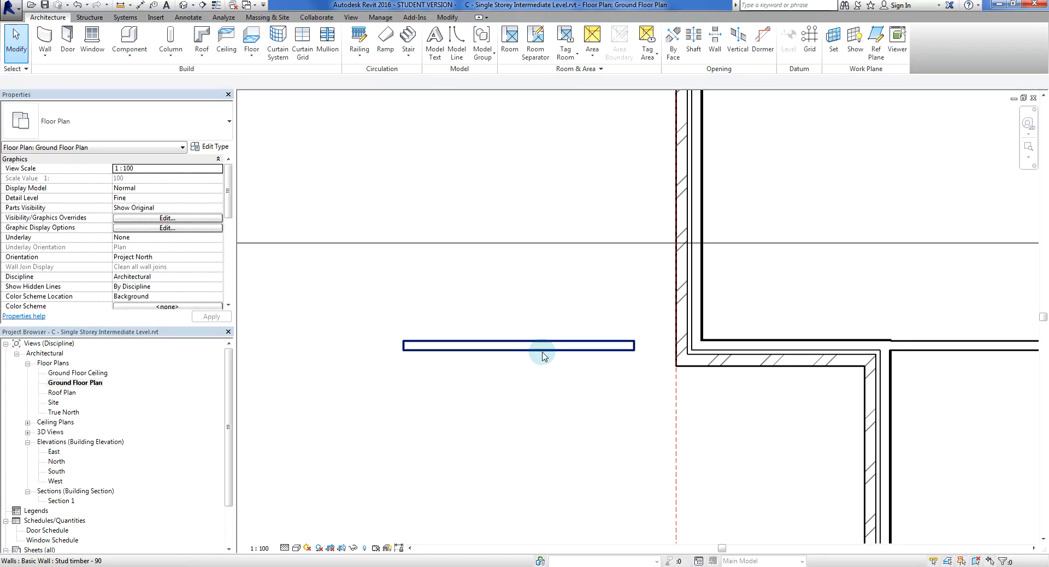
{"action": "left_click", "coordinate": [518, 345]}
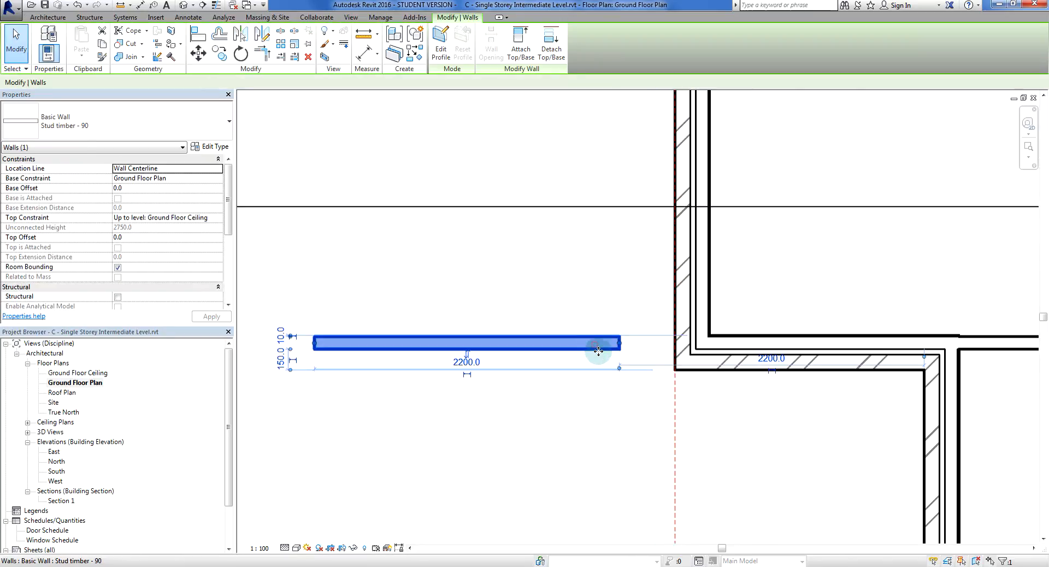
{"action": "left_click", "coordinate": [641, 400]}
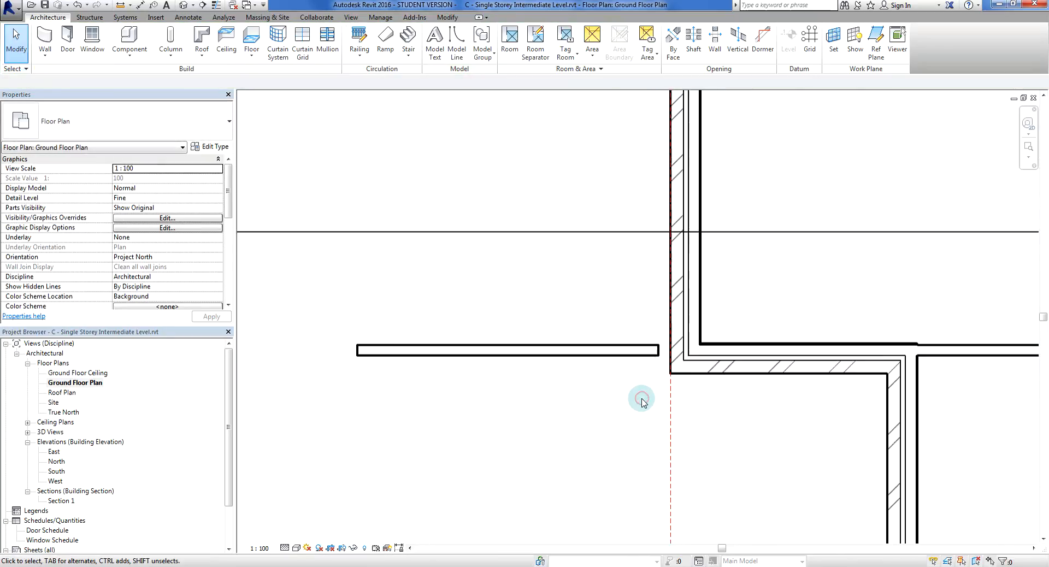
{"action": "left_click", "coordinate": [506, 350]}
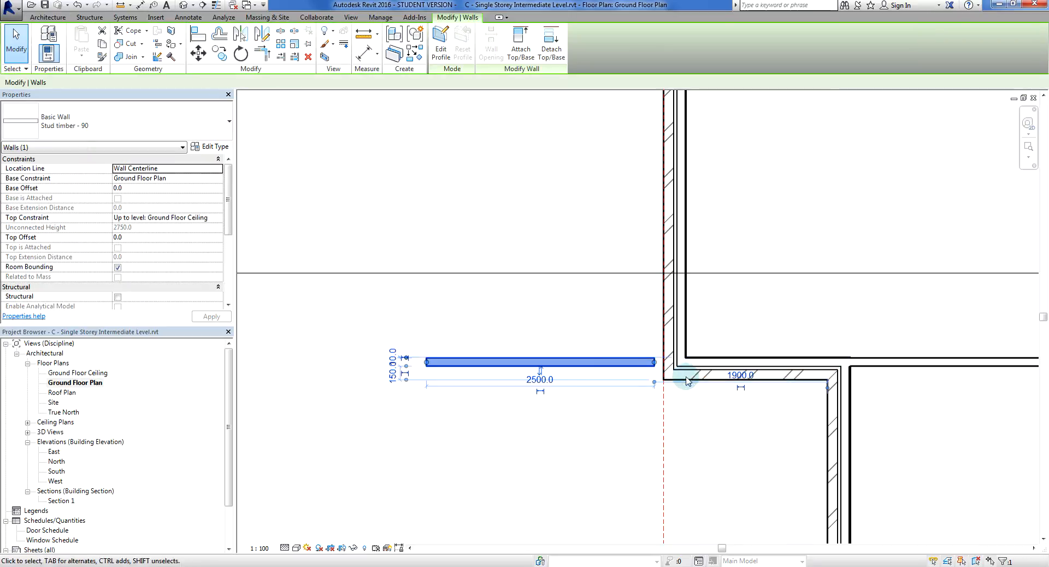
{"action": "mouse_move", "coordinate": [589, 425]}
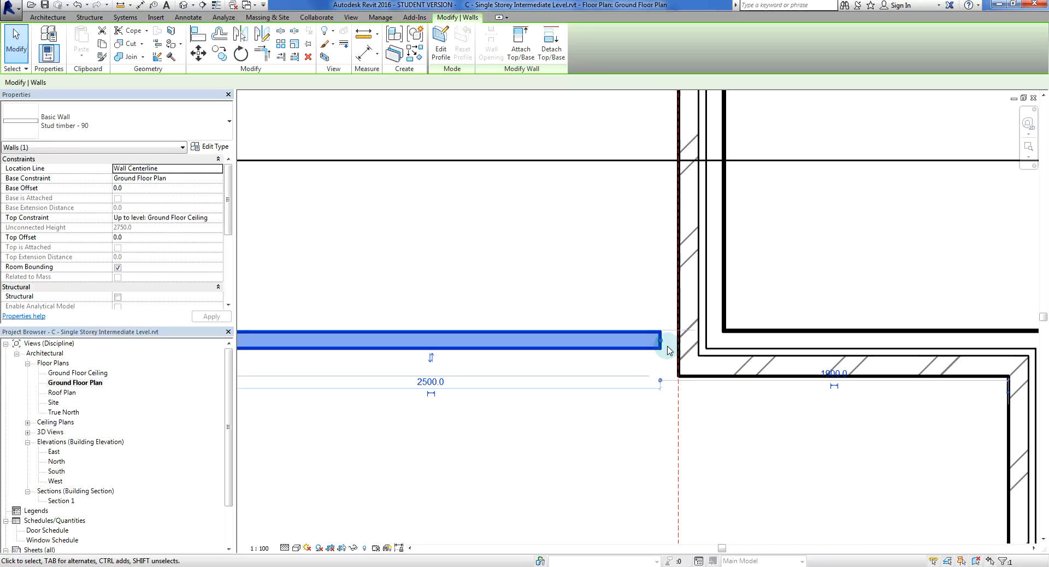
Drag the stud wall's right end grip to meet the house's exterior wall corner.
{"action": "left_click", "coordinate": [605, 418]}
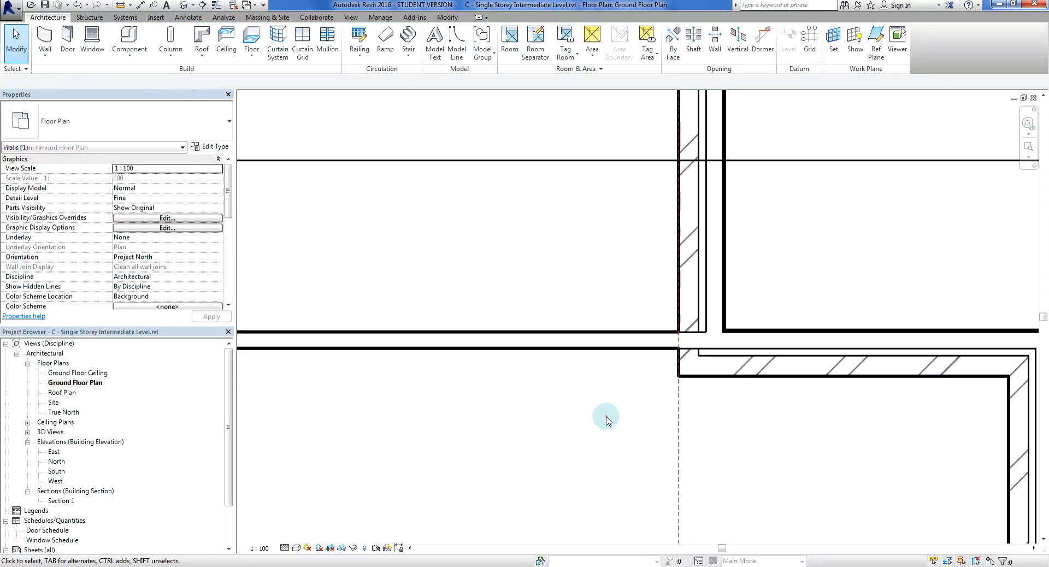
{"action": "left_click", "coordinate": [595, 354]}
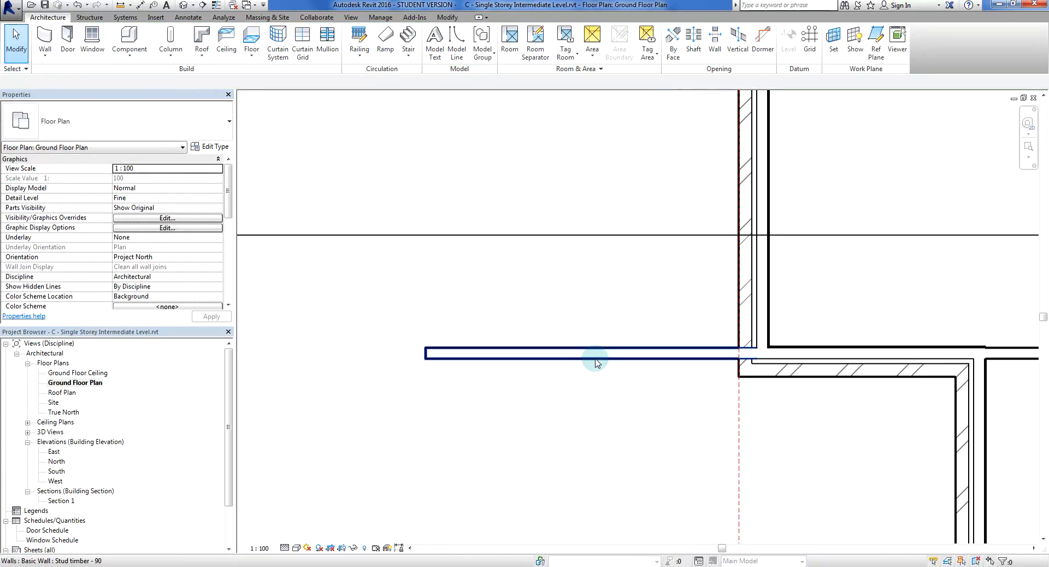
{"action": "left_click", "coordinate": [582, 353]}
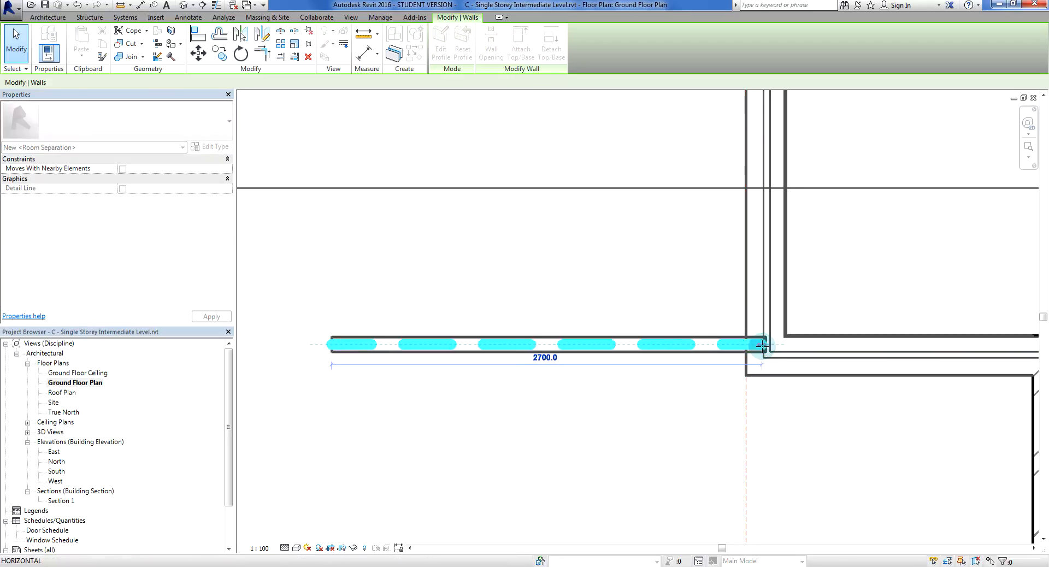
{"action": "left_click", "coordinate": [666, 411]}
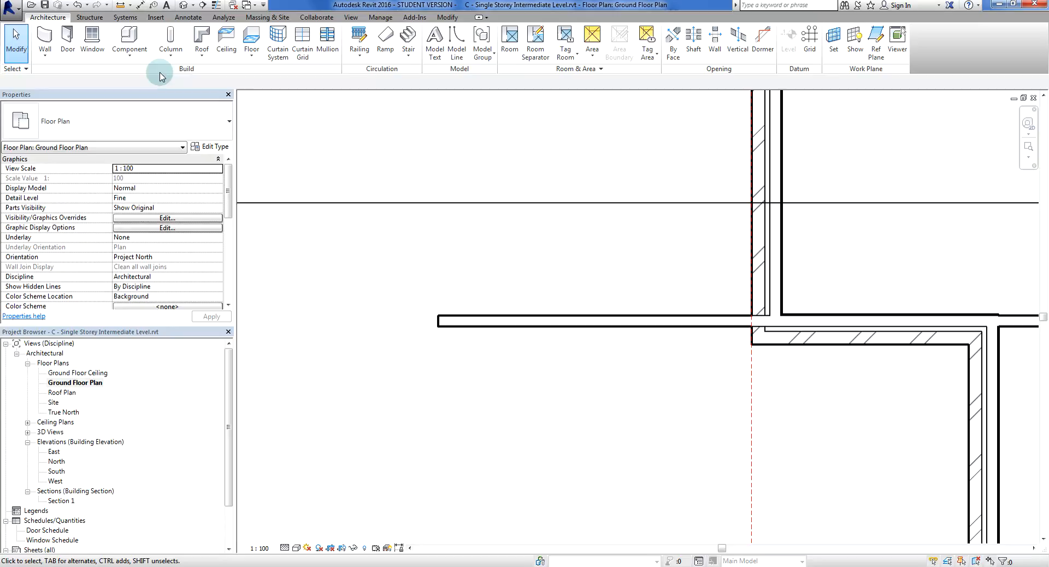
Add an Aligned dimension to wall faces across the short stud wall.
{"action": "left_click", "coordinate": [188, 16]}
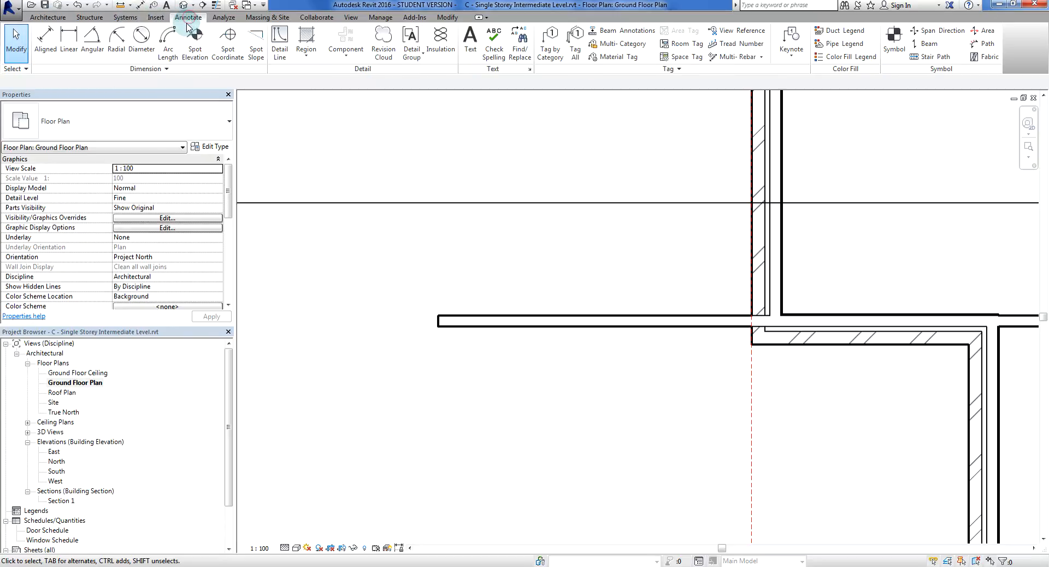
{"action": "mouse_move", "coordinate": [44, 38]}
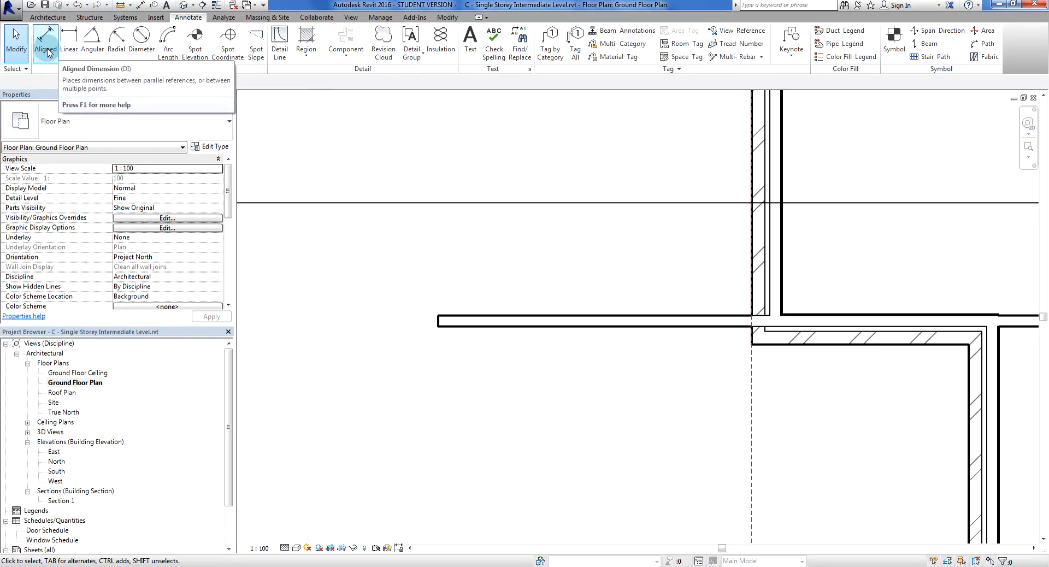
{"action": "left_click", "coordinate": [45, 38]}
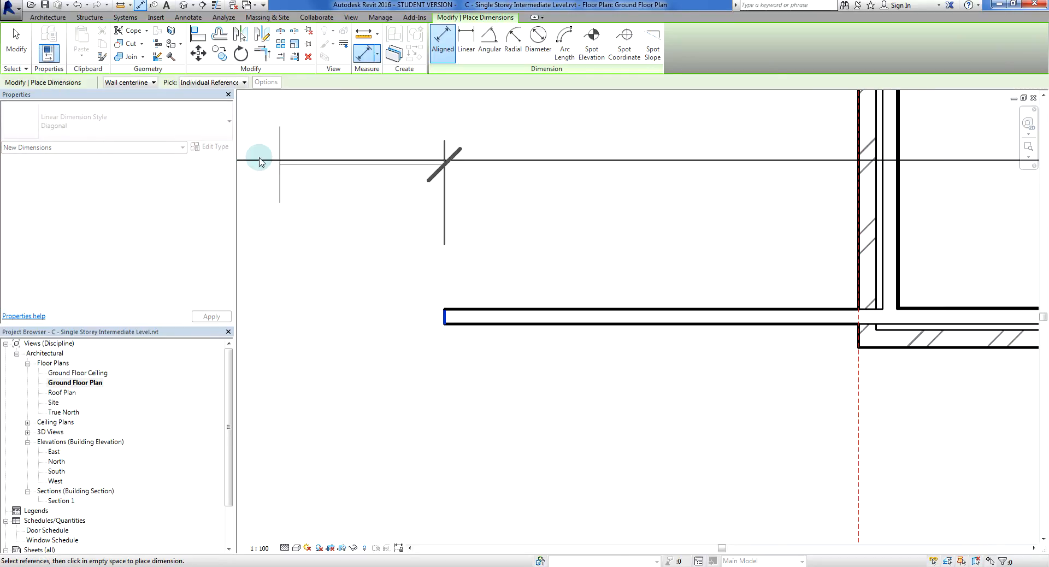
{"action": "mouse_move", "coordinate": [880, 251]}
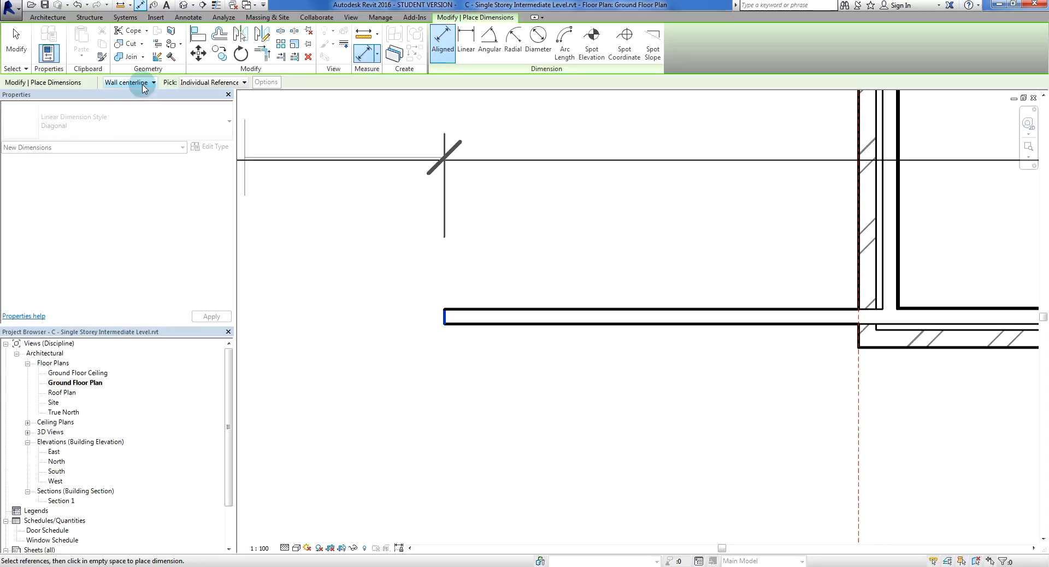
{"action": "left_click", "coordinate": [126, 82]}
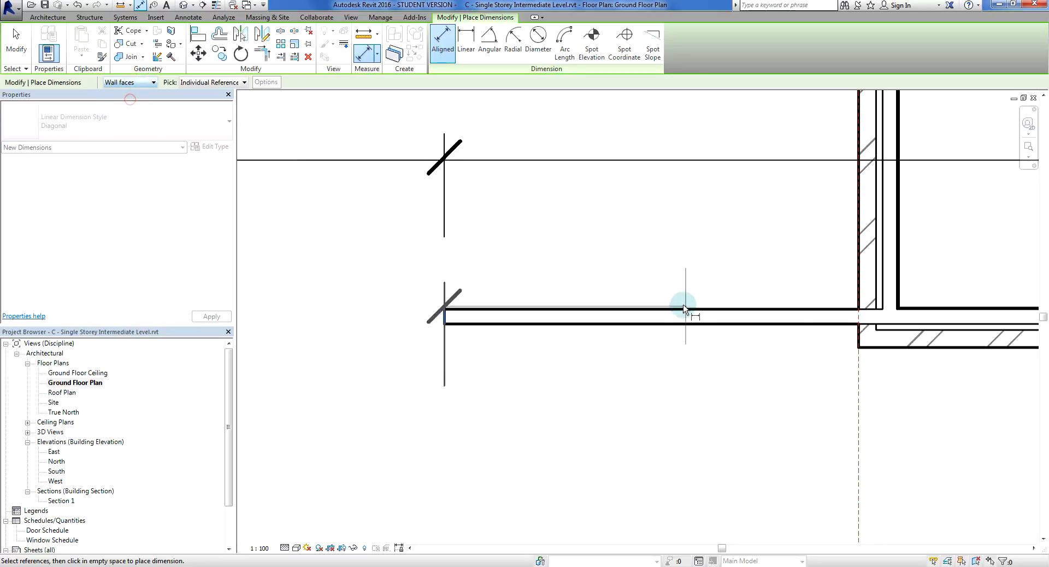
{"action": "left_click", "coordinate": [685, 308]}
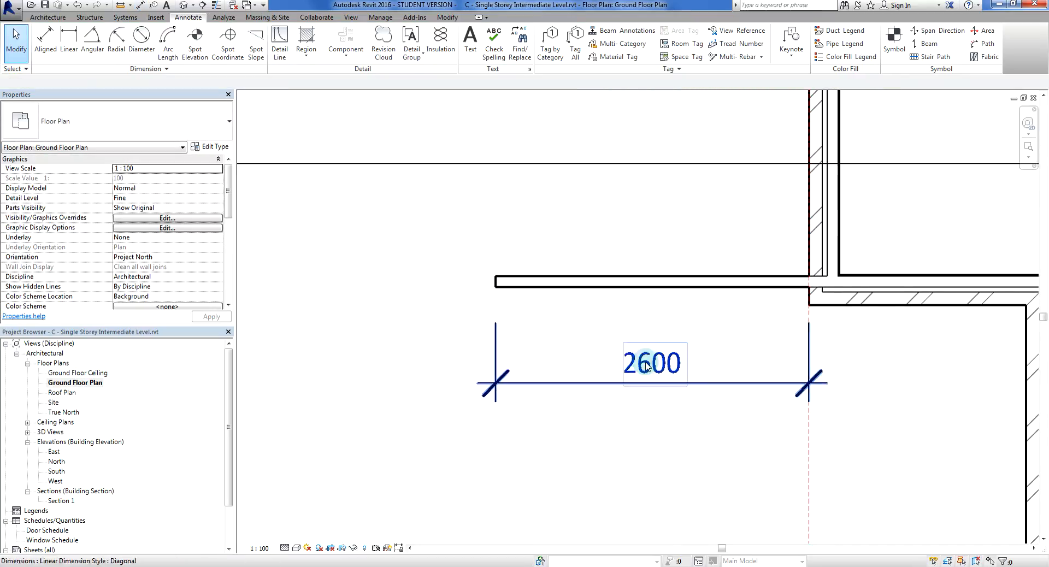
Edit the stud wall's 2600 dimension to 1500 to shorten it.
{"action": "left_click", "coordinate": [558, 282]}
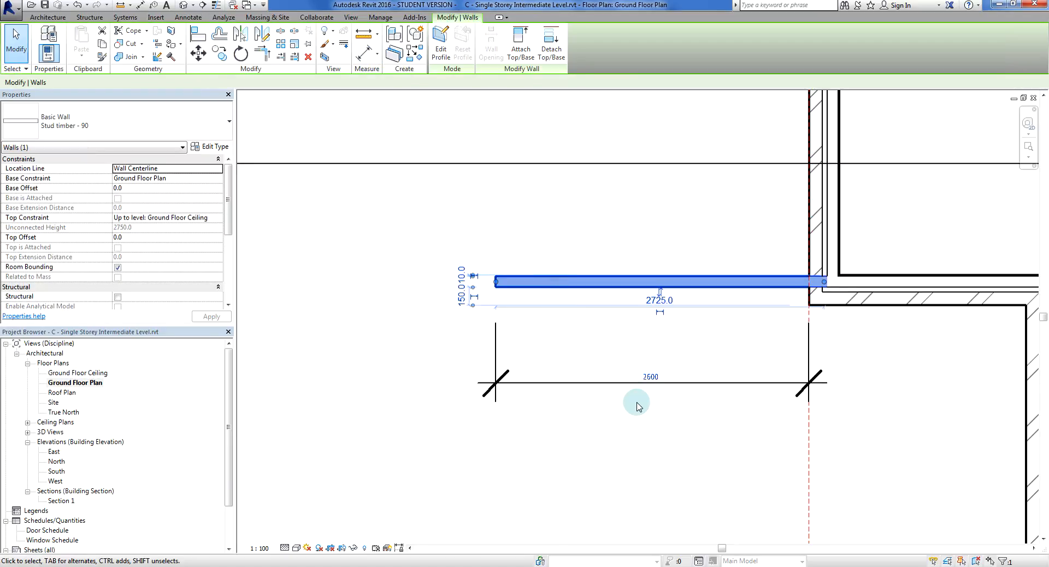
{"action": "double_click", "coordinate": [650, 377]}
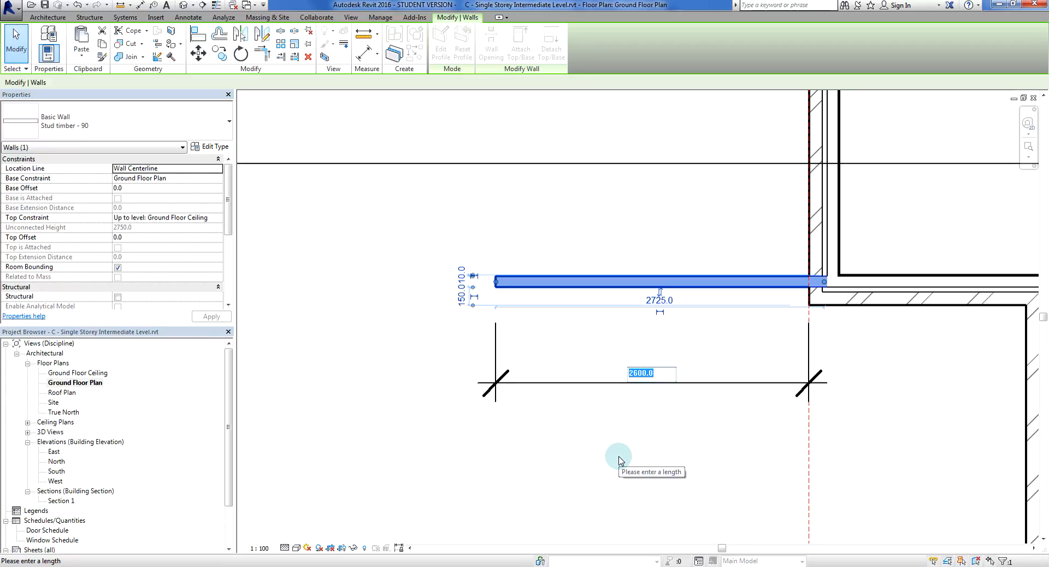
{"action": "type", "text": "15"}
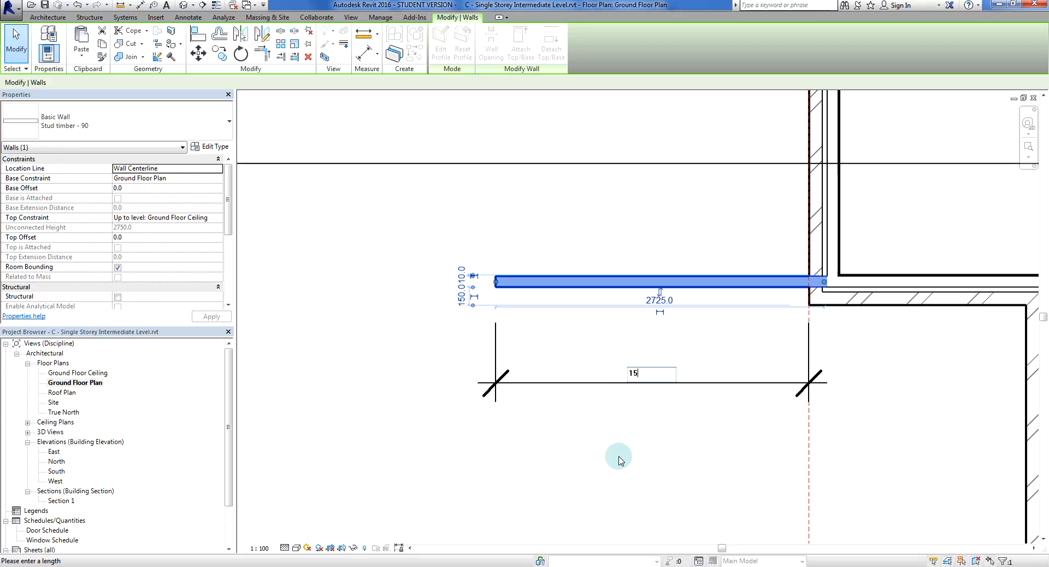
{"action": "key", "text": "Return"}
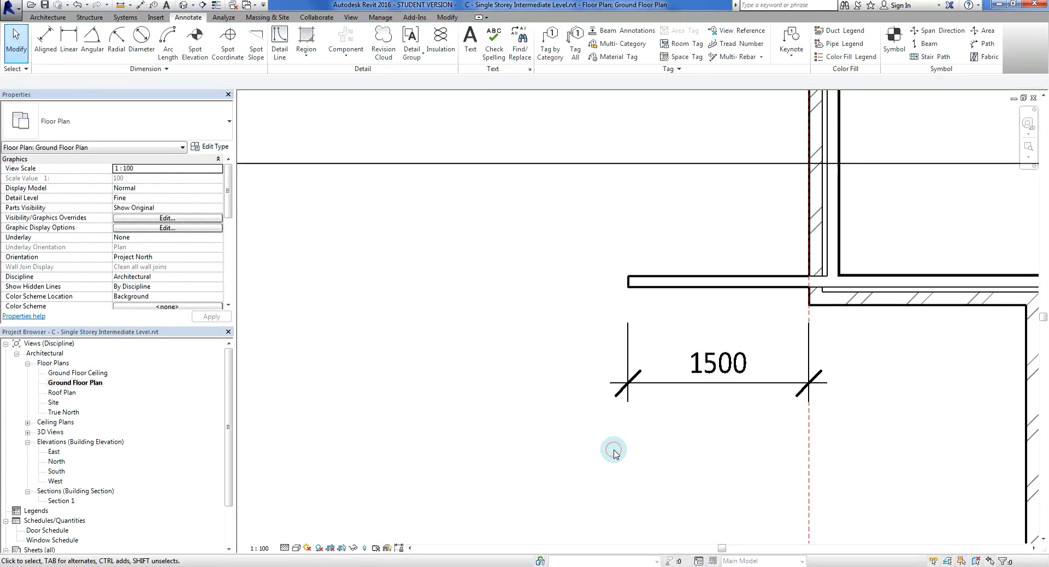
Chain stud walls on Finish Face: Exterior from the short wall back to the house.
{"action": "left_click", "coordinate": [614, 448]}
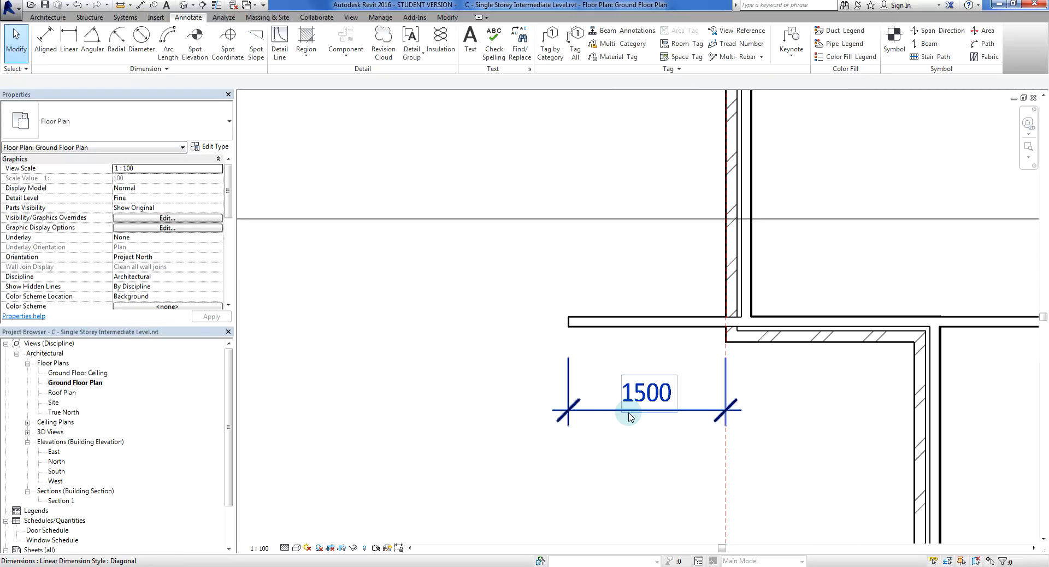
{"action": "left_click", "coordinate": [609, 407]}
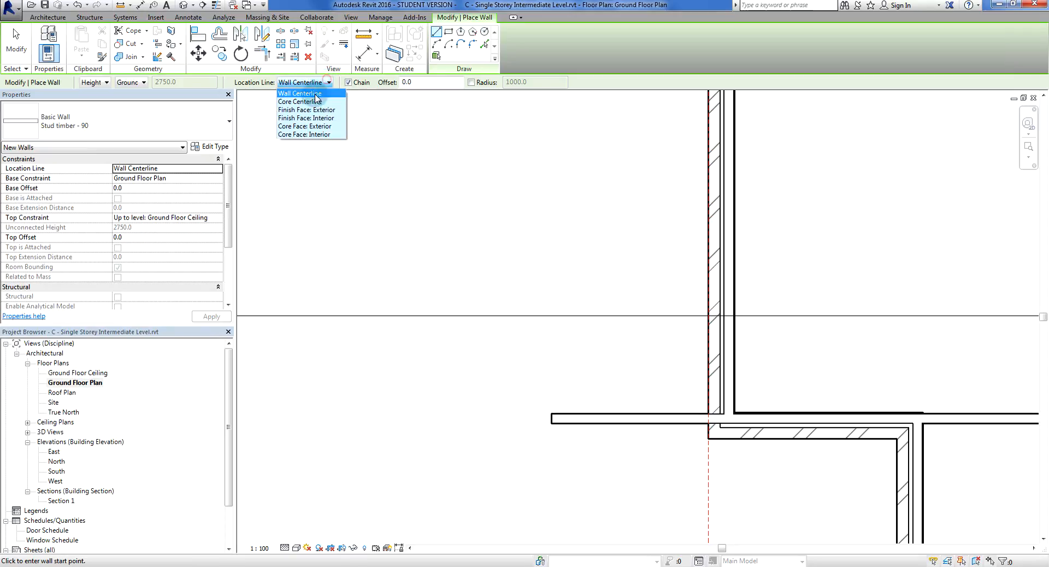
{"action": "mouse_move", "coordinate": [311, 126]}
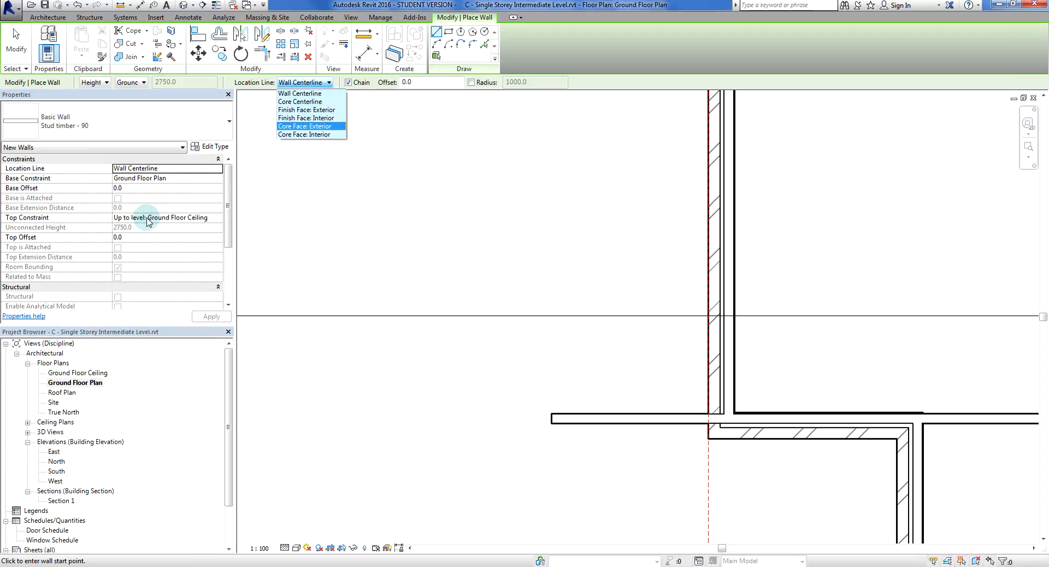
{"action": "mouse_move", "coordinate": [311, 109]}
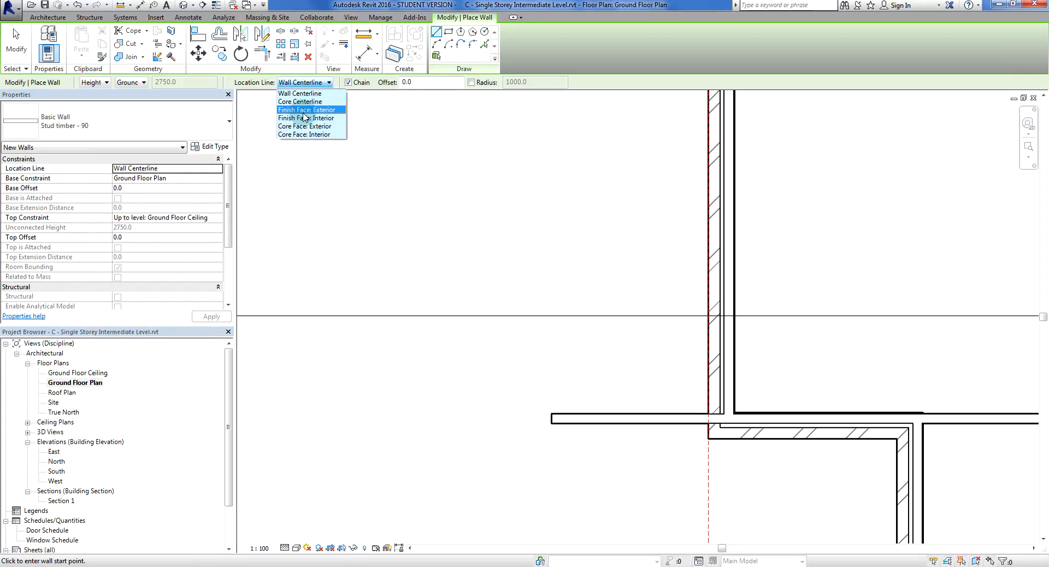
{"action": "left_click", "coordinate": [306, 109]}
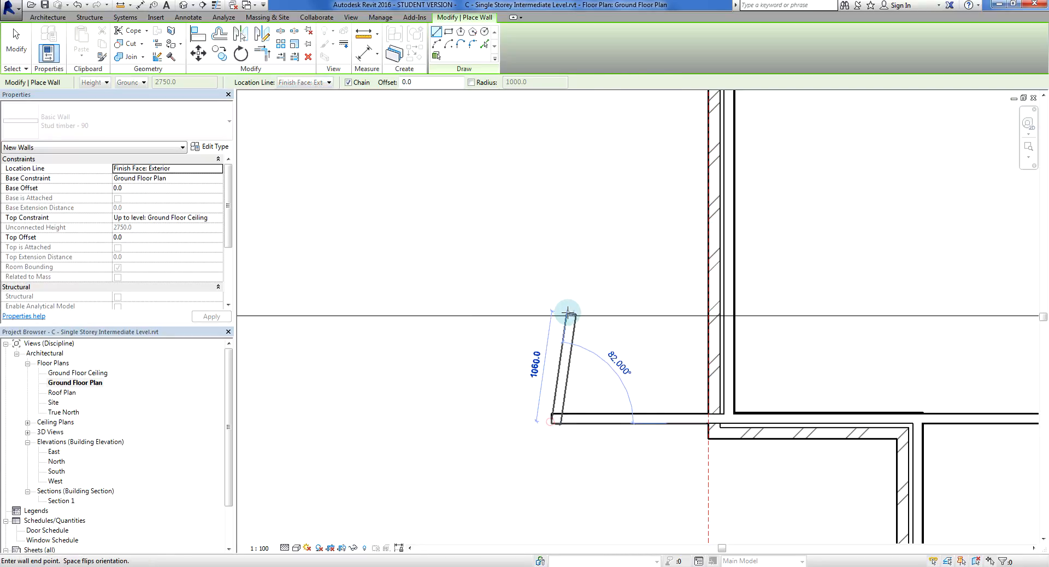
{"action": "mouse_move", "coordinate": [548, 273]}
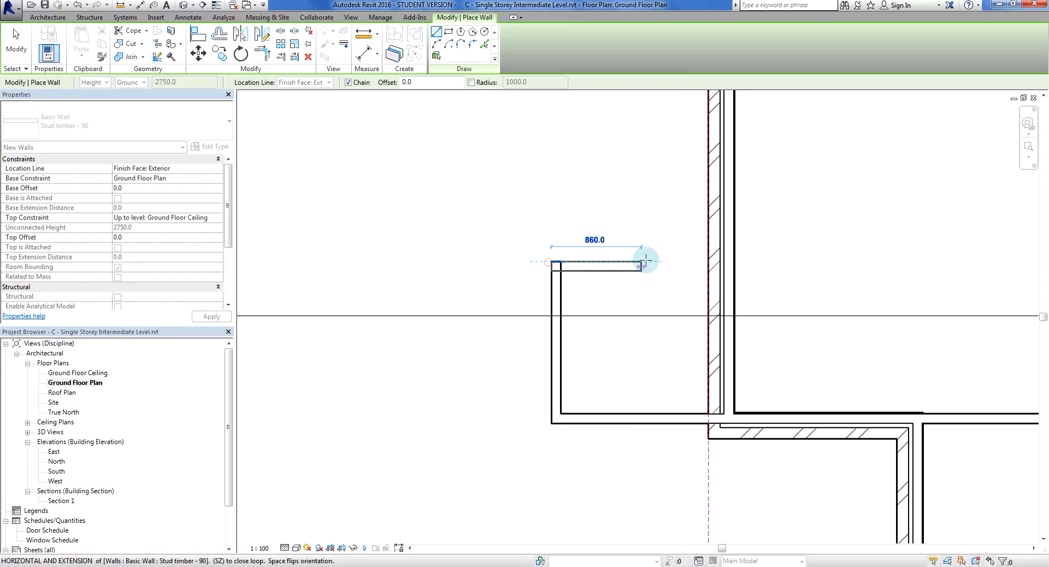
{"action": "left_click", "coordinate": [716, 261]}
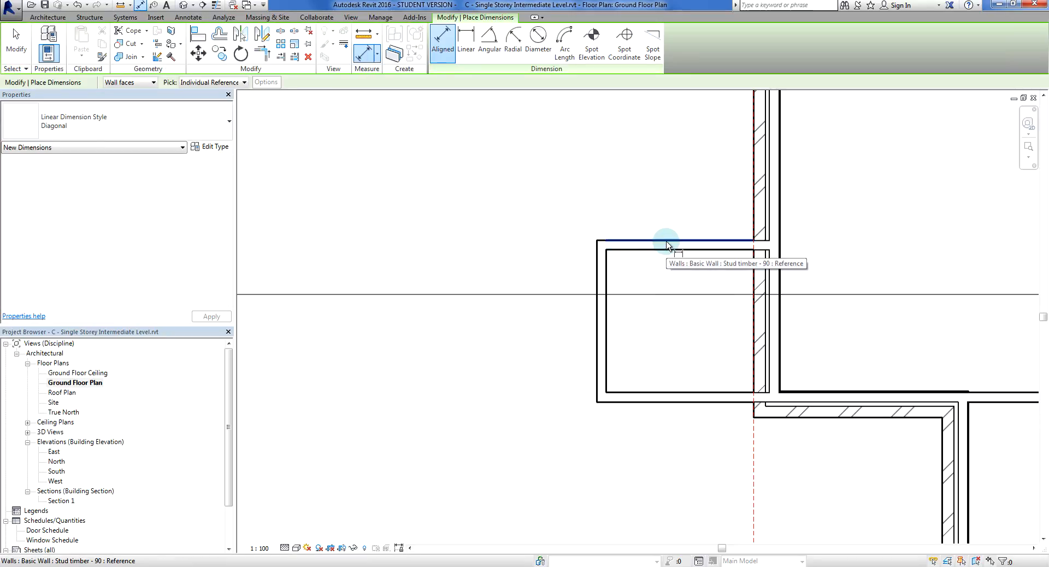
Place a 1540 wall-face dimension for the enclosure's depth, to its left.
{"action": "left_click", "coordinate": [665, 240]}
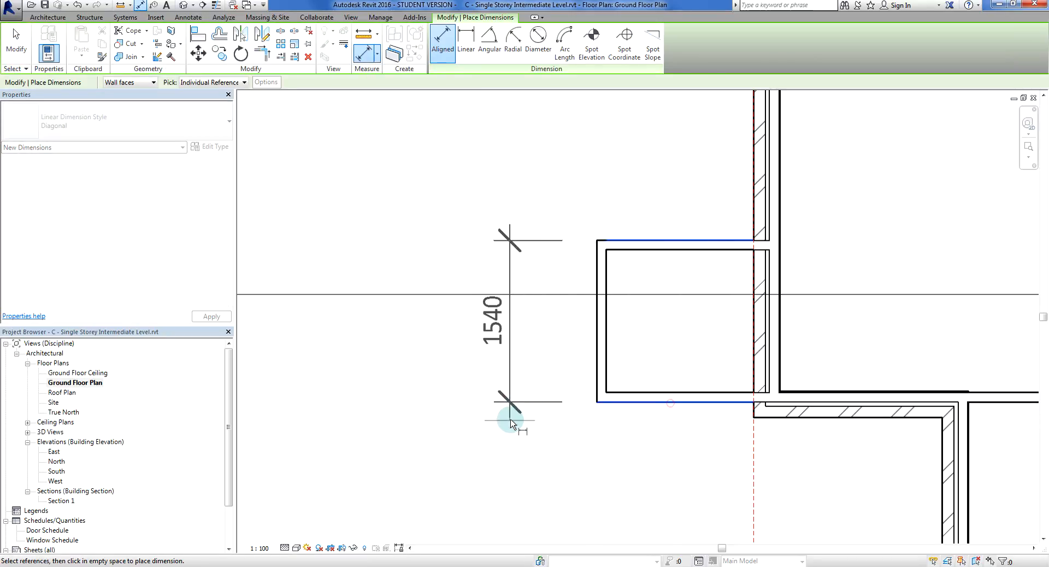
{"action": "left_click", "coordinate": [512, 425]}
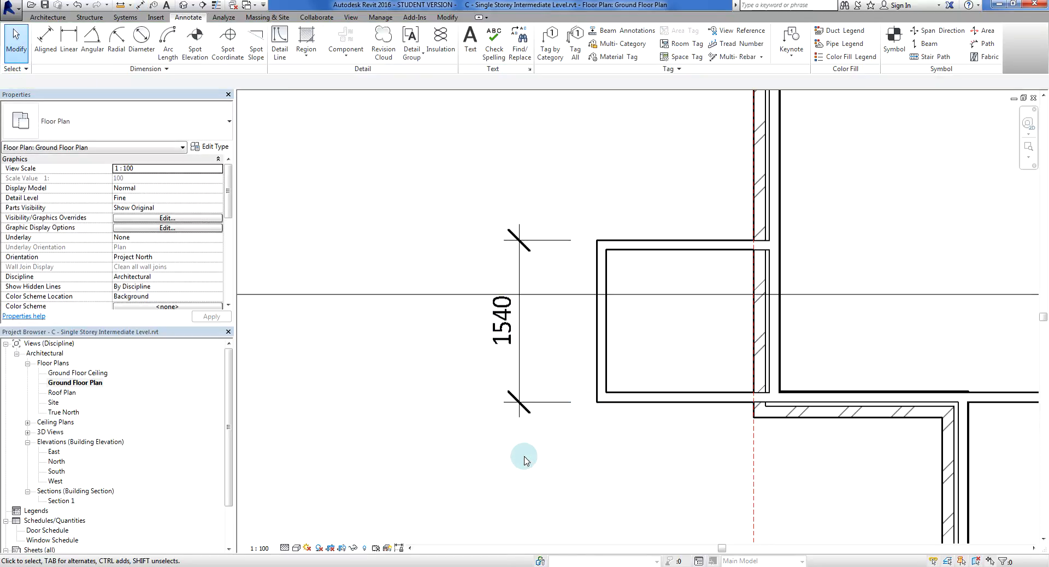
{"action": "mouse_move", "coordinate": [627, 463]}
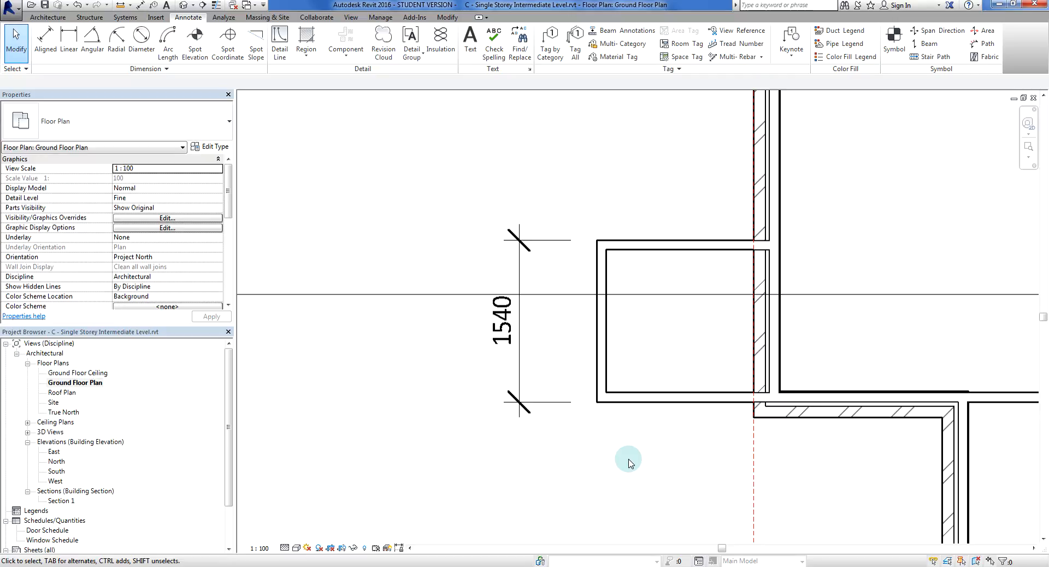
{"action": "mouse_move", "coordinate": [652, 411]}
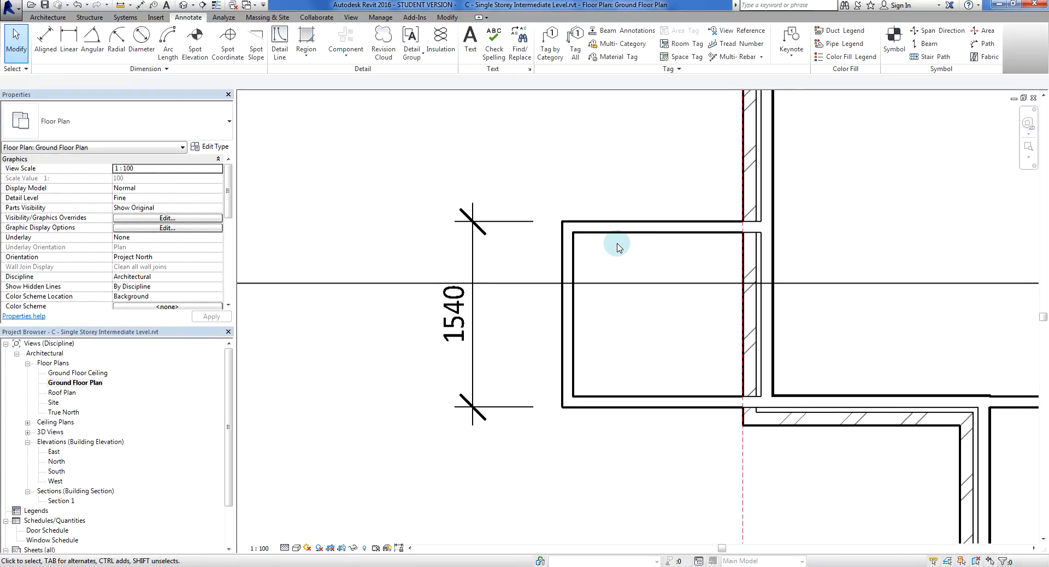
{"action": "mouse_move", "coordinate": [597, 252]}
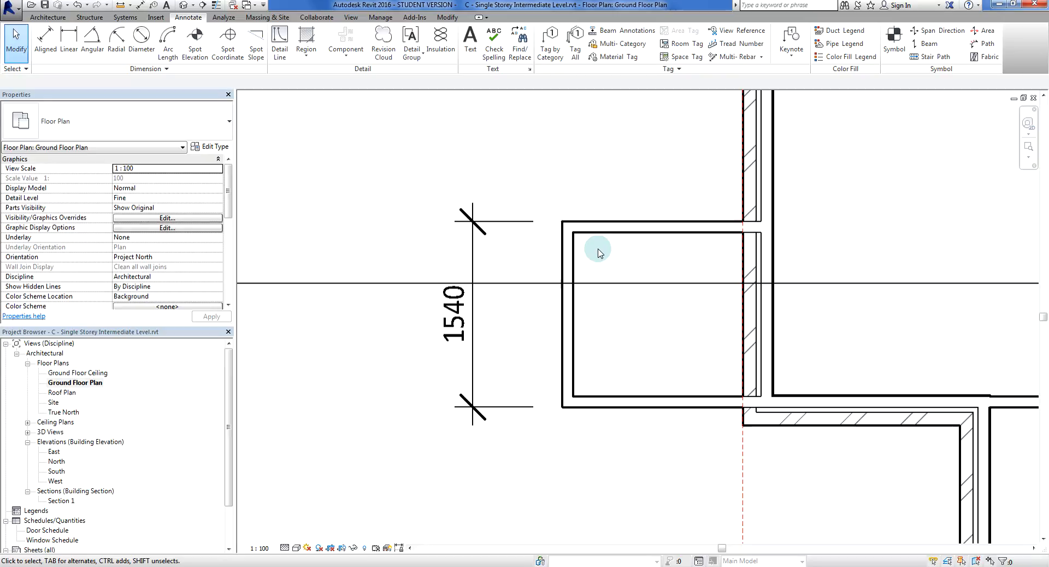
Select the top enclosure wall and set its 1540 temporary dimension to 1500.
{"action": "left_click", "coordinate": [659, 224]}
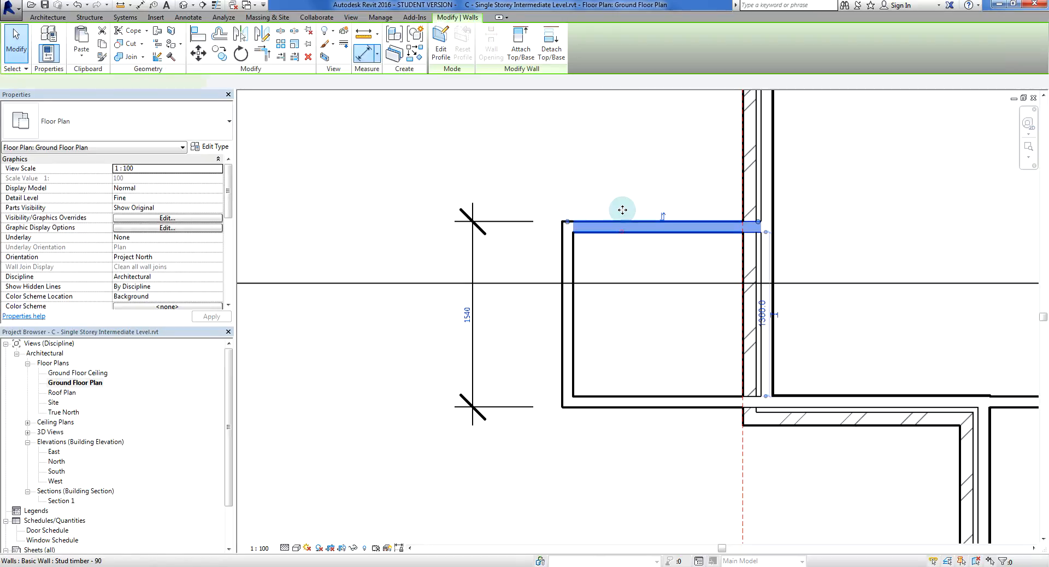
{"action": "left_click", "coordinate": [188, 17]}
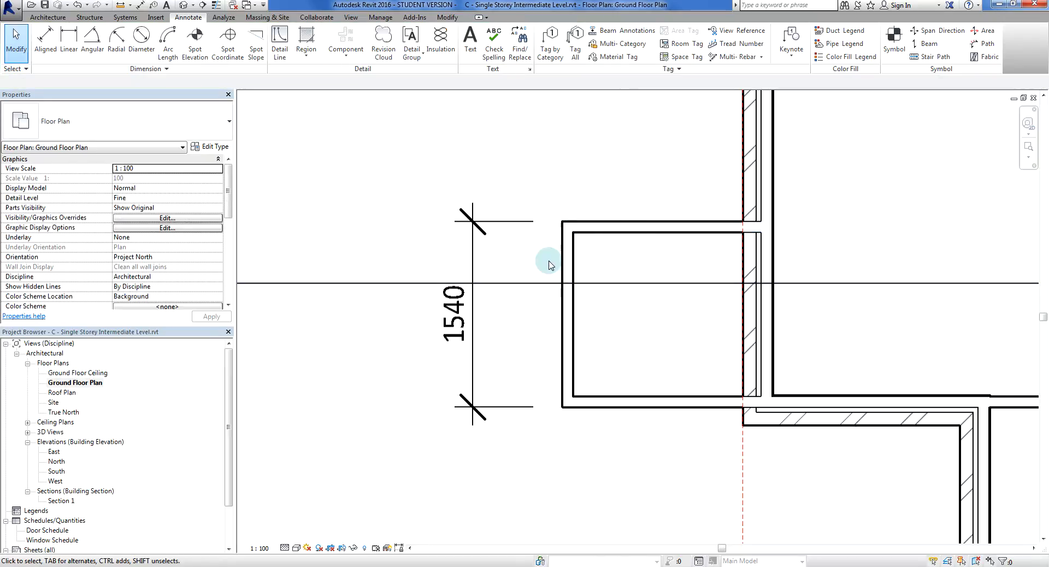
{"action": "left_click", "coordinate": [636, 233]}
{"action": "type", "text": "1"}
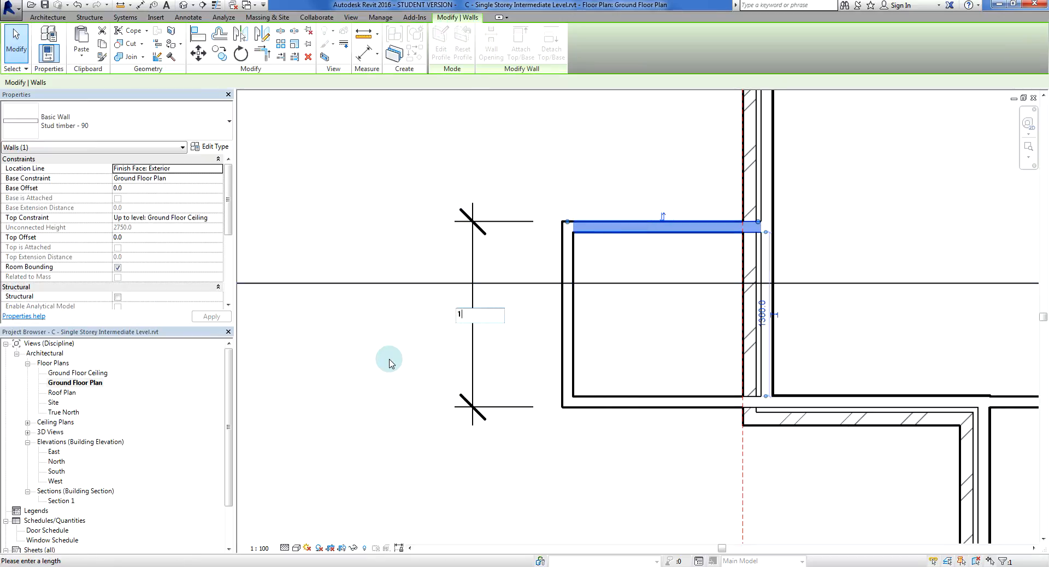
{"action": "type", "text": "500"}
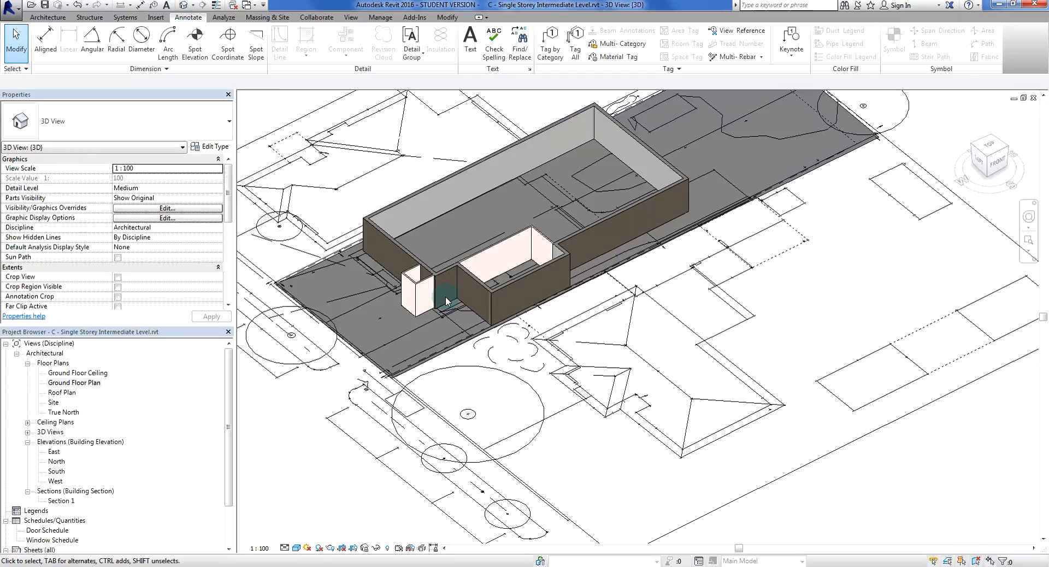
Orbit the 3D view to see the porch enclosure against the house.
{"action": "left_click_drag", "start_coordinate": [448, 300], "coordinate": [632, 348]}
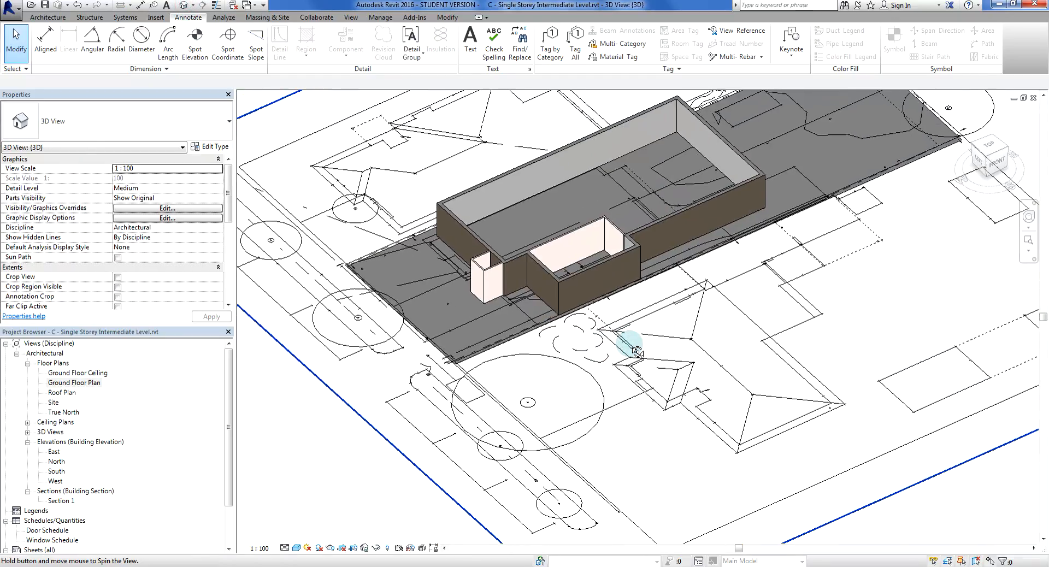